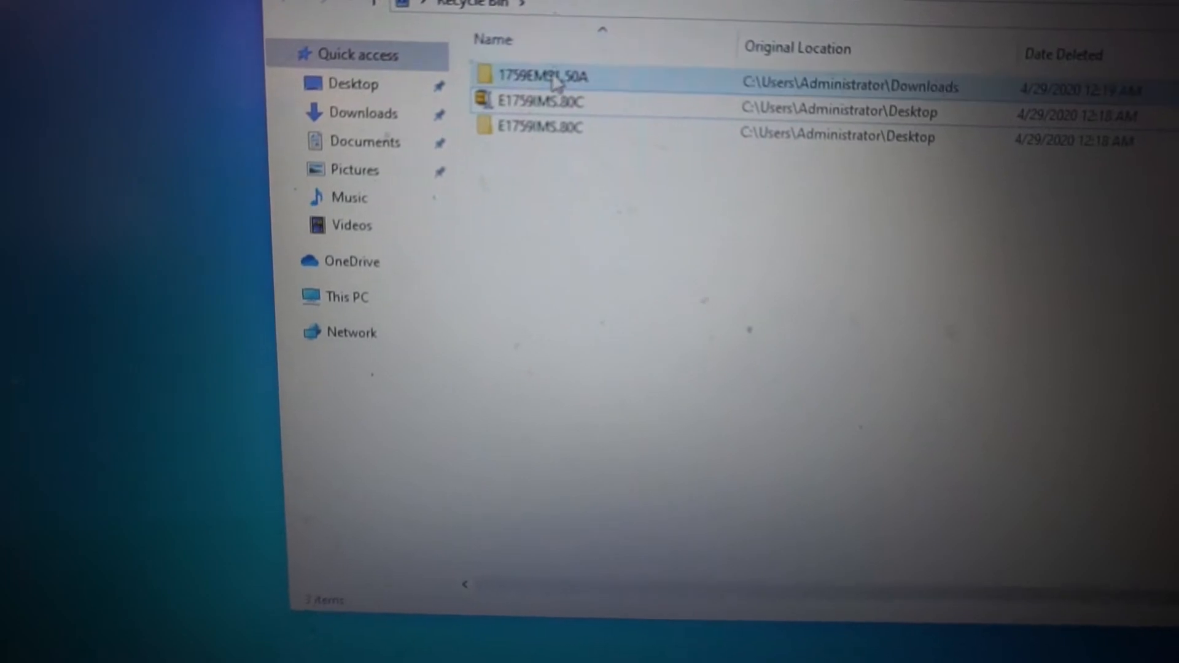
Switch from the Recycle Bin to Quick access to see recent Downloads files.
left_click(542, 82)
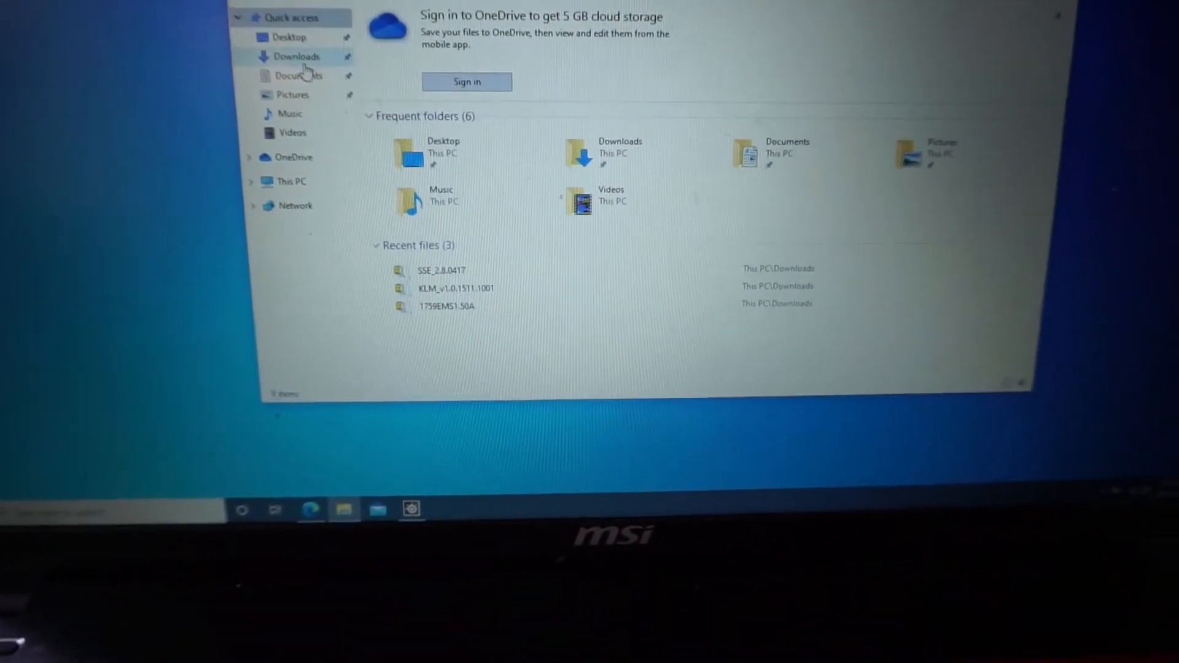
Open Downloads and select the 1759EMS1.50A firmware file.
left_click(295, 56)
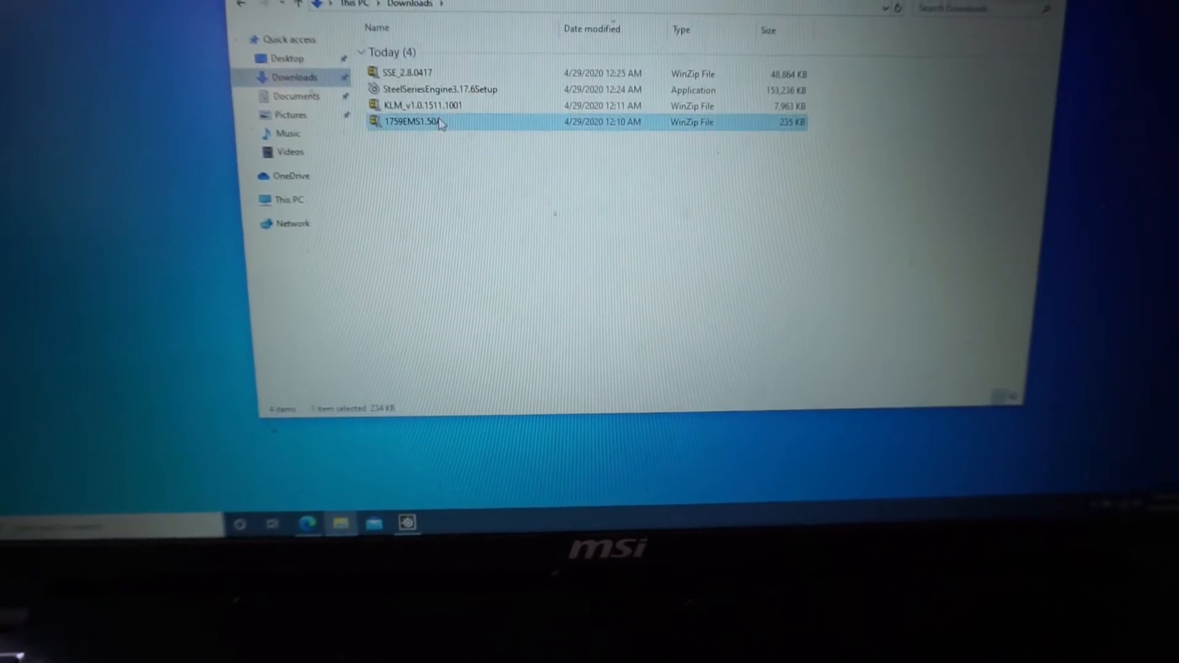
left_click(482, 195)
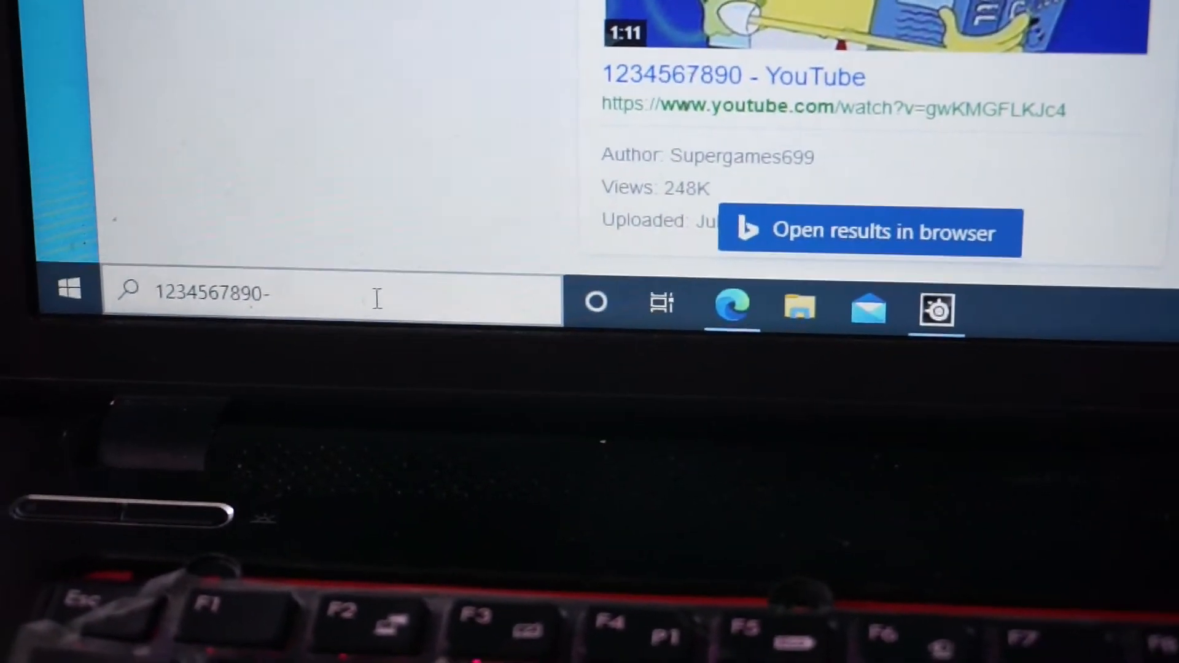
Type 'poiuytrewq' and '[kj' into Windows Search to test the letter keys.
type("poiuytrewq")
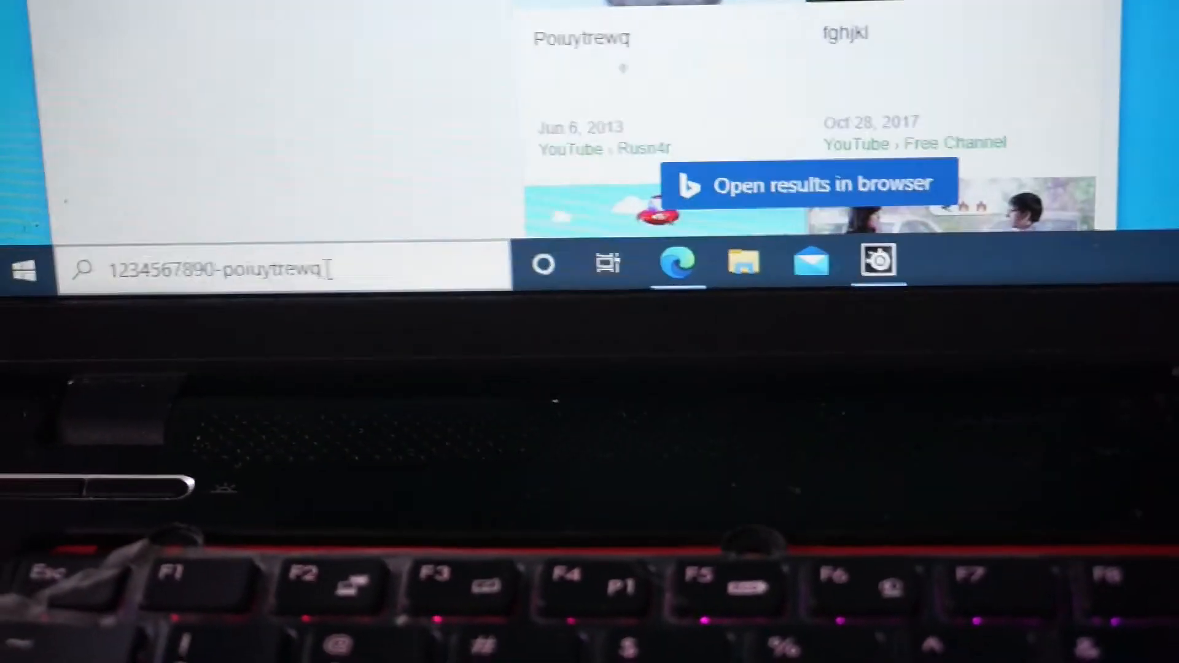
type("[kj")
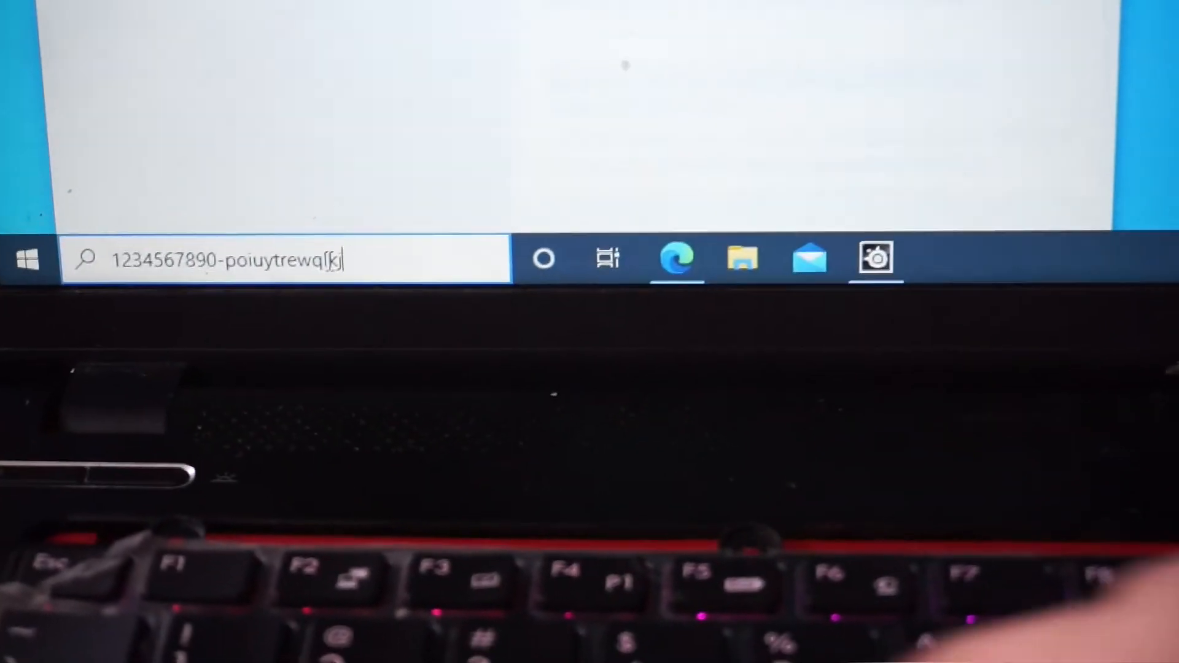